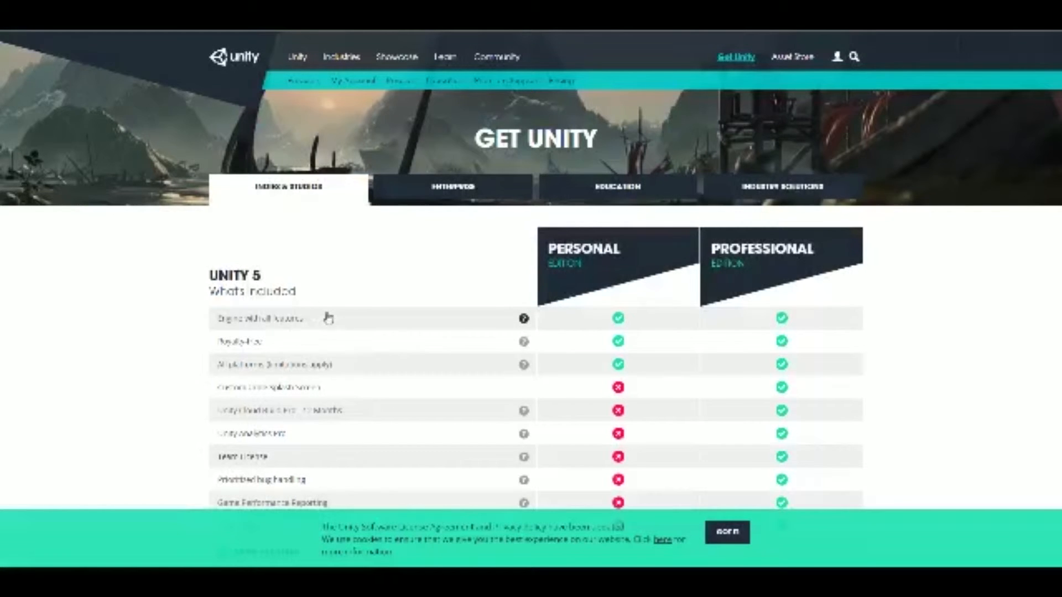
From the Personal edition's free download page, download the Unity installer.
{"action": "scroll", "scroll_direction": "down", "scroll_amount": 3}
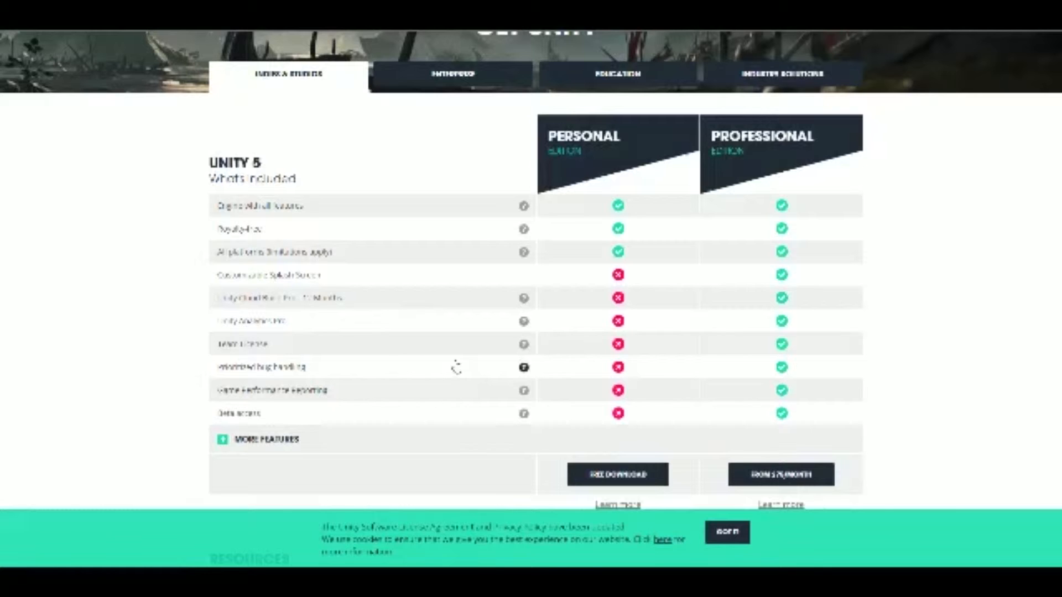
{"action": "scroll", "scroll_direction": "down", "scroll_amount": 3}
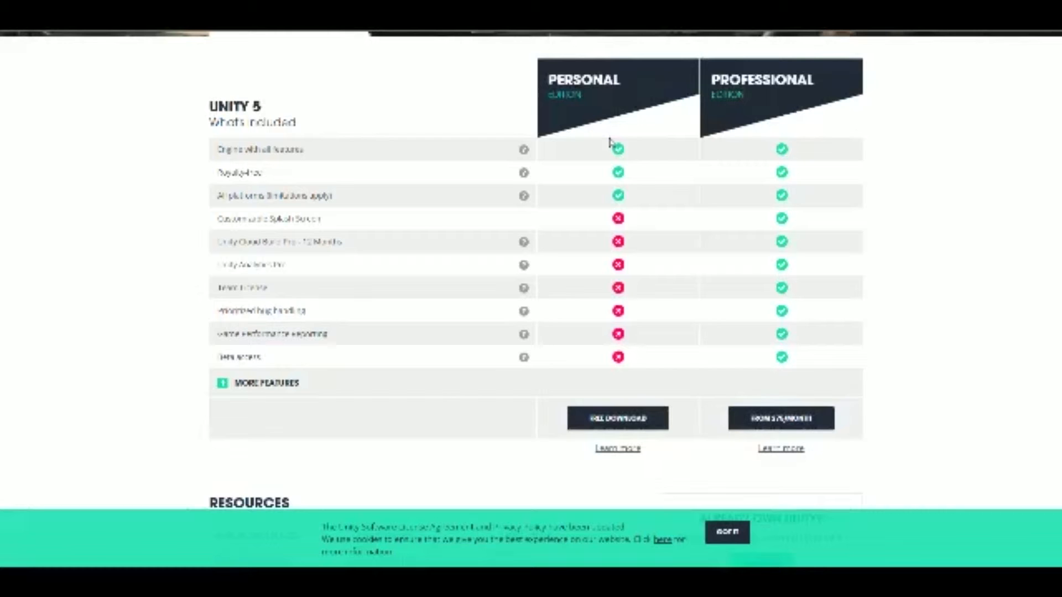
{"action": "mouse_move", "coordinate": [352, 280]}
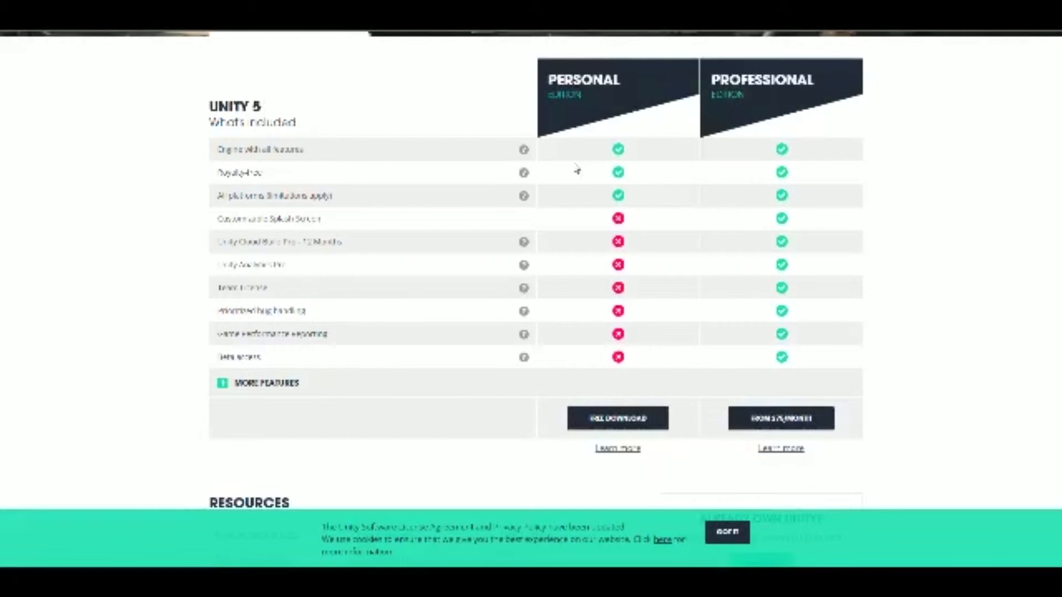
{"action": "mouse_move", "coordinate": [581, 166]}
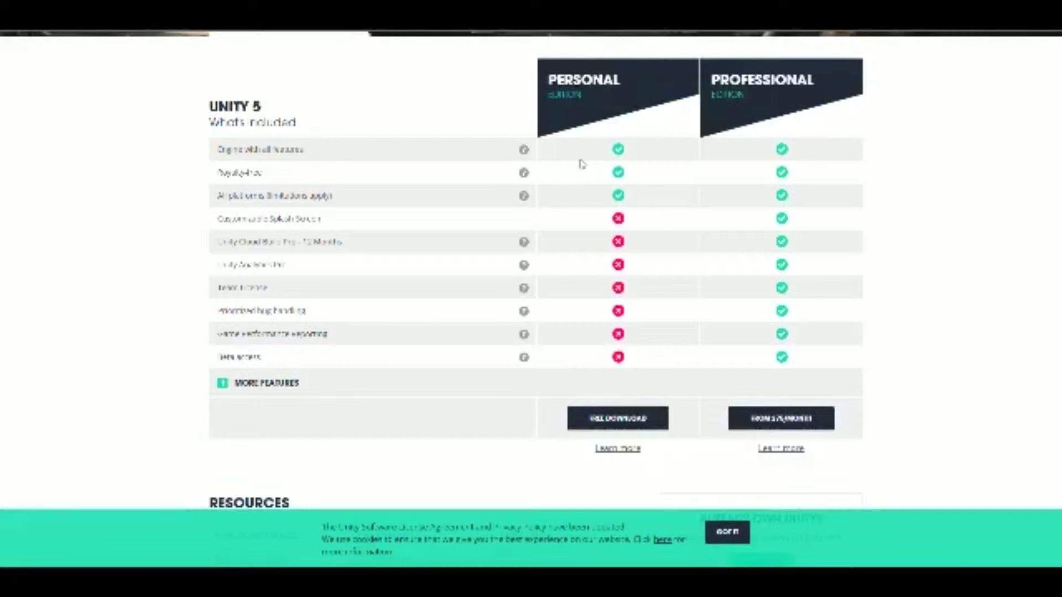
{"action": "scroll", "scroll_direction": "down", "scroll_amount": 3}
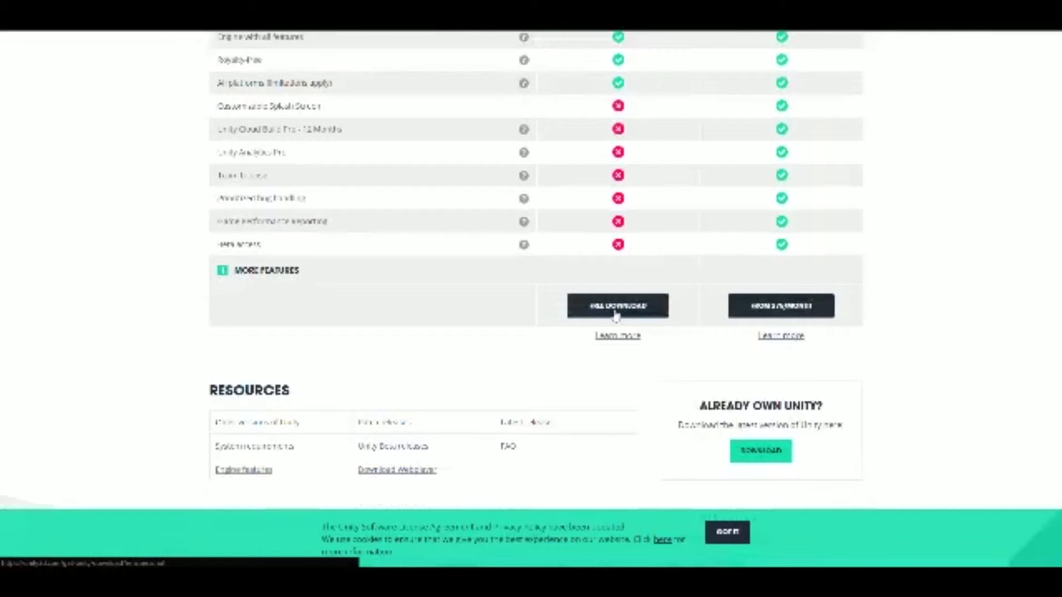
{"action": "left_click", "coordinate": [618, 305]}
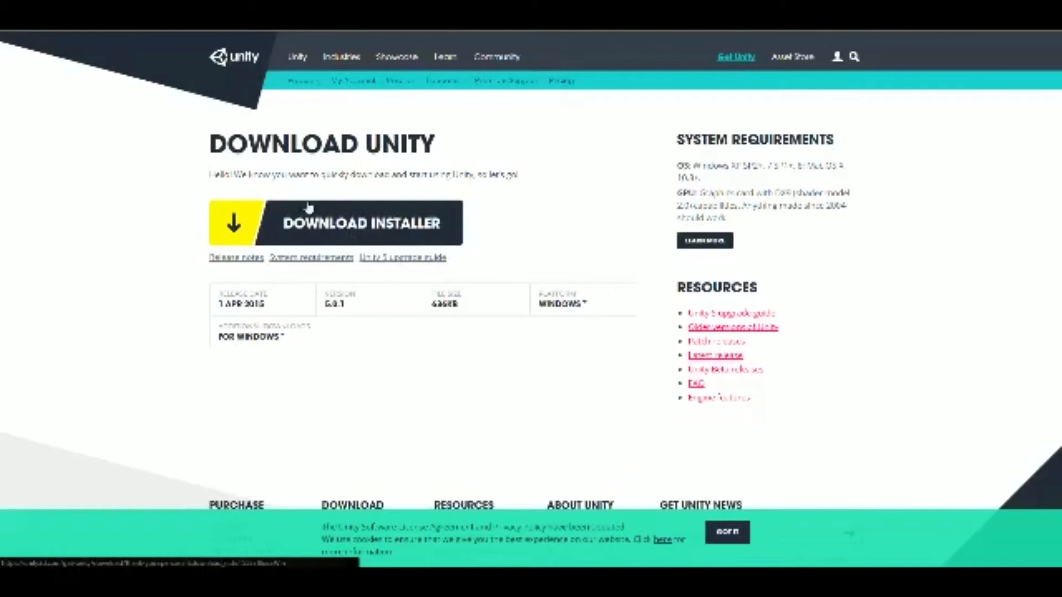
{"action": "mouse_move", "coordinate": [613, 301]}
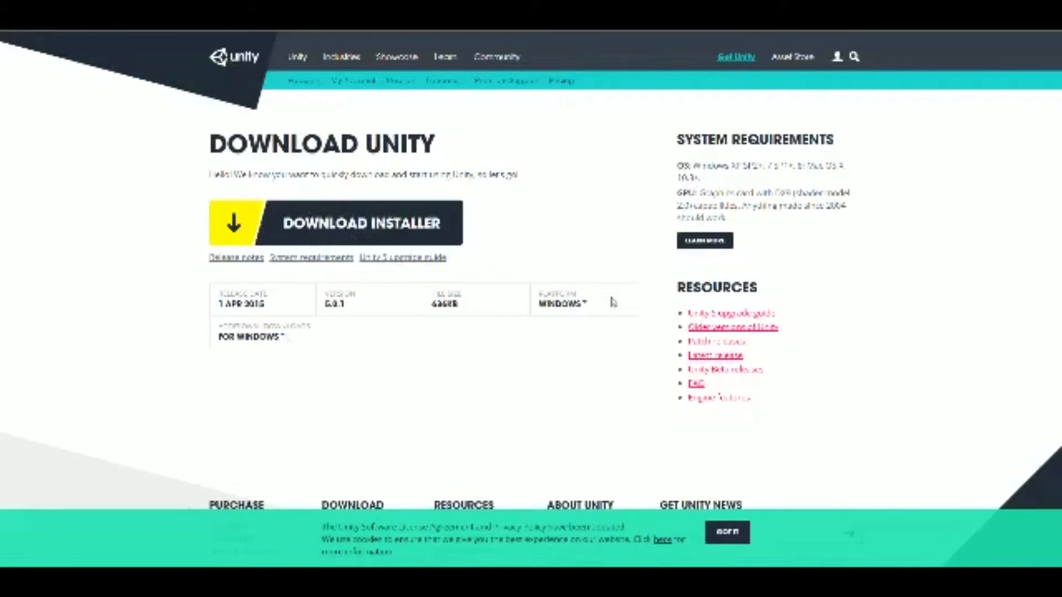
{"action": "left_click", "coordinate": [257, 338]}
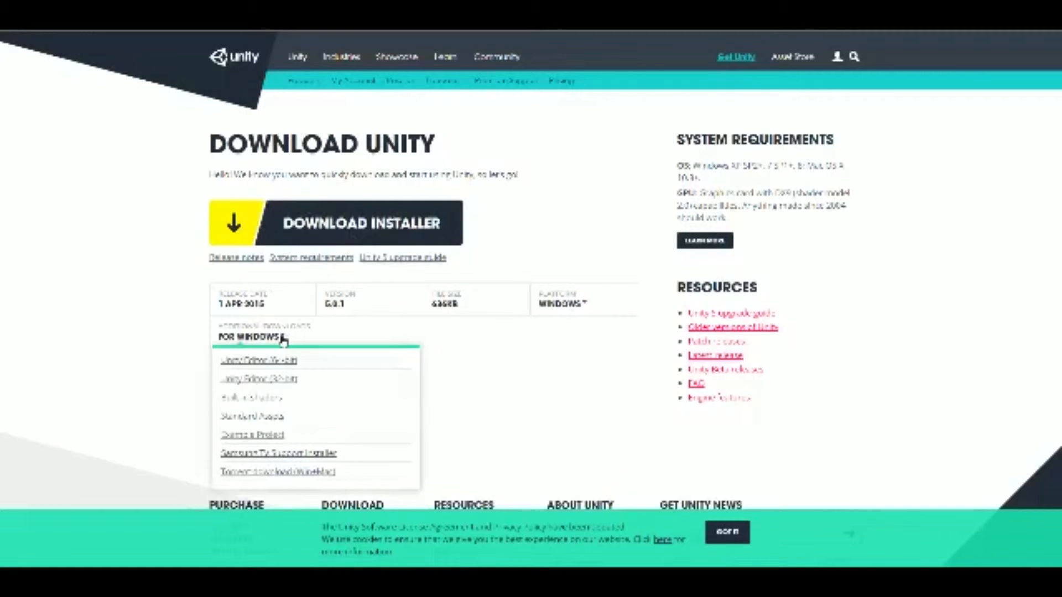
{"action": "scroll", "scroll_direction": "down", "scroll_amount": 3}
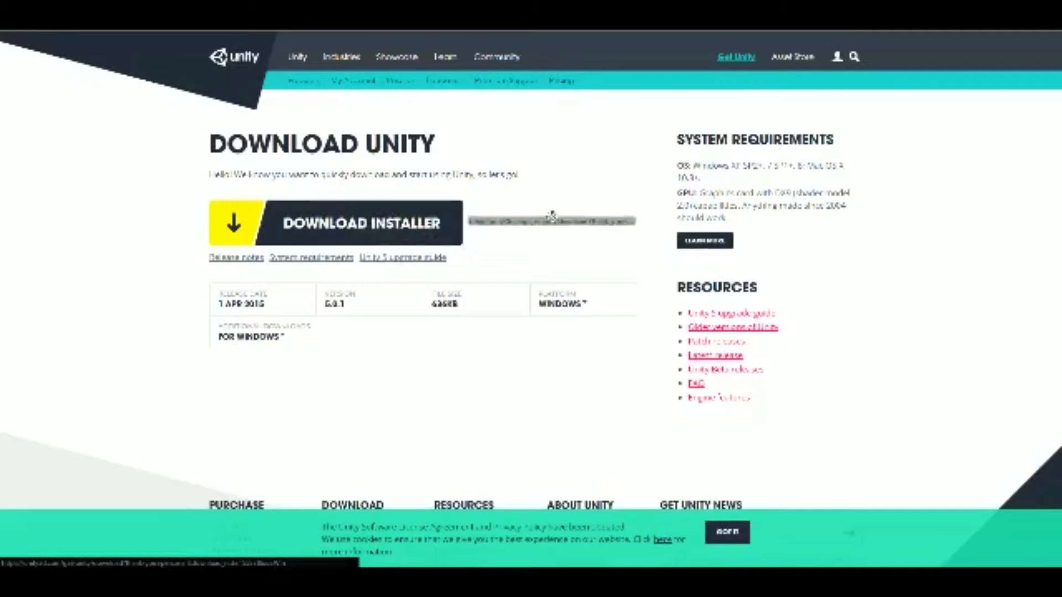
{"action": "left_click", "coordinate": [347, 222]}
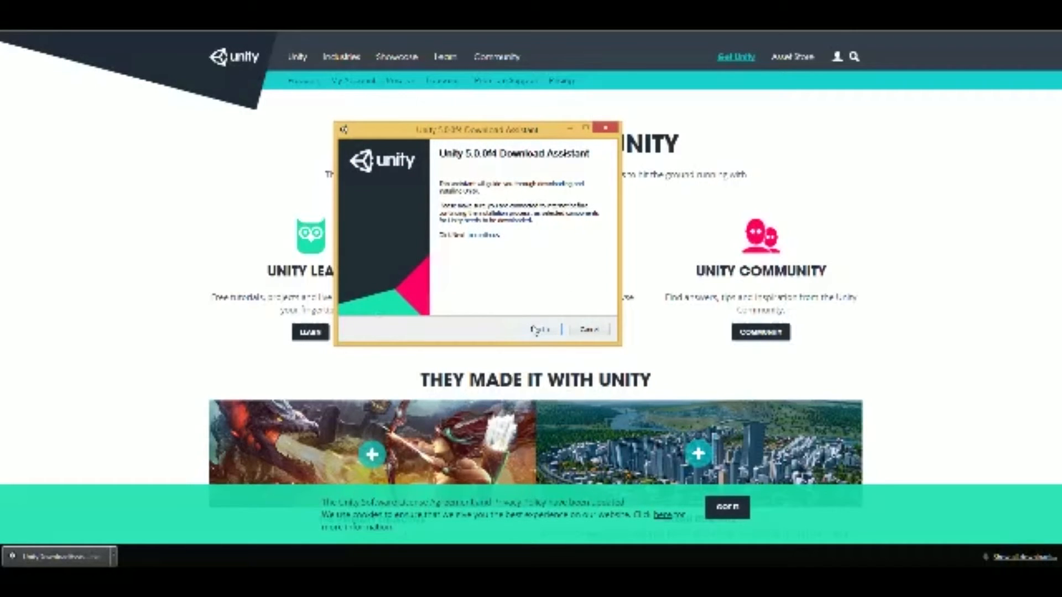
Continue past the Download Assistant welcome page and accept the Unity license agreement.
{"action": "left_click", "coordinate": [541, 329]}
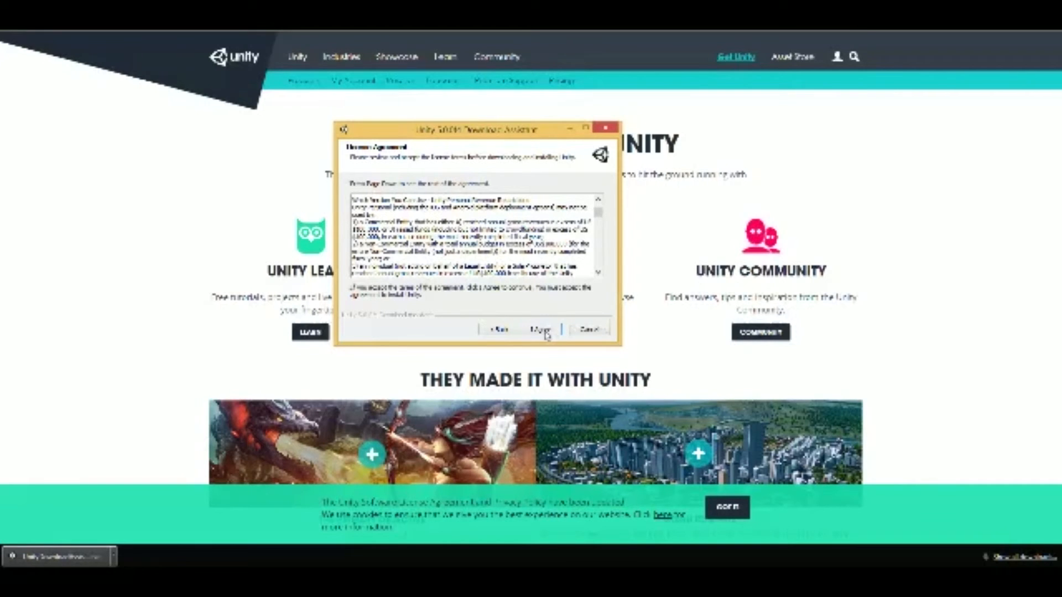
{"action": "left_click", "coordinate": [542, 329]}
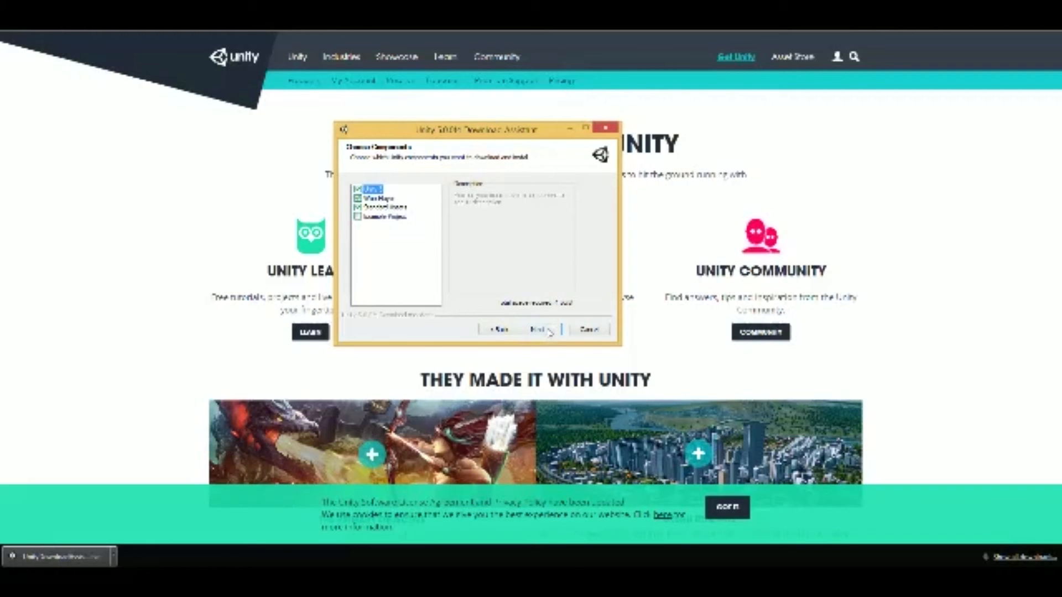
Keep the default components selected and continue to the locations page.
{"action": "left_click", "coordinate": [542, 329]}
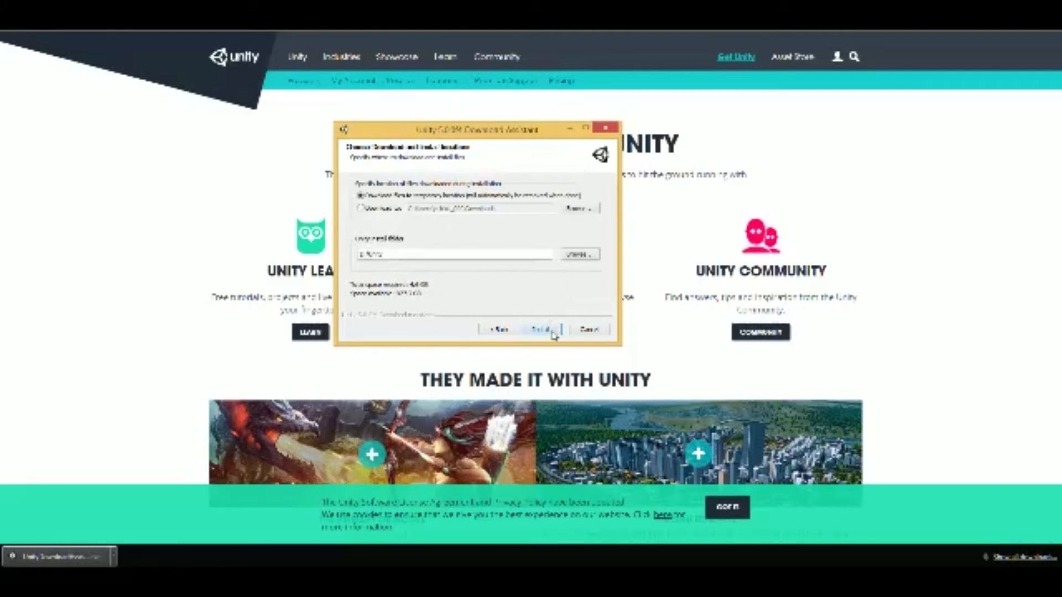